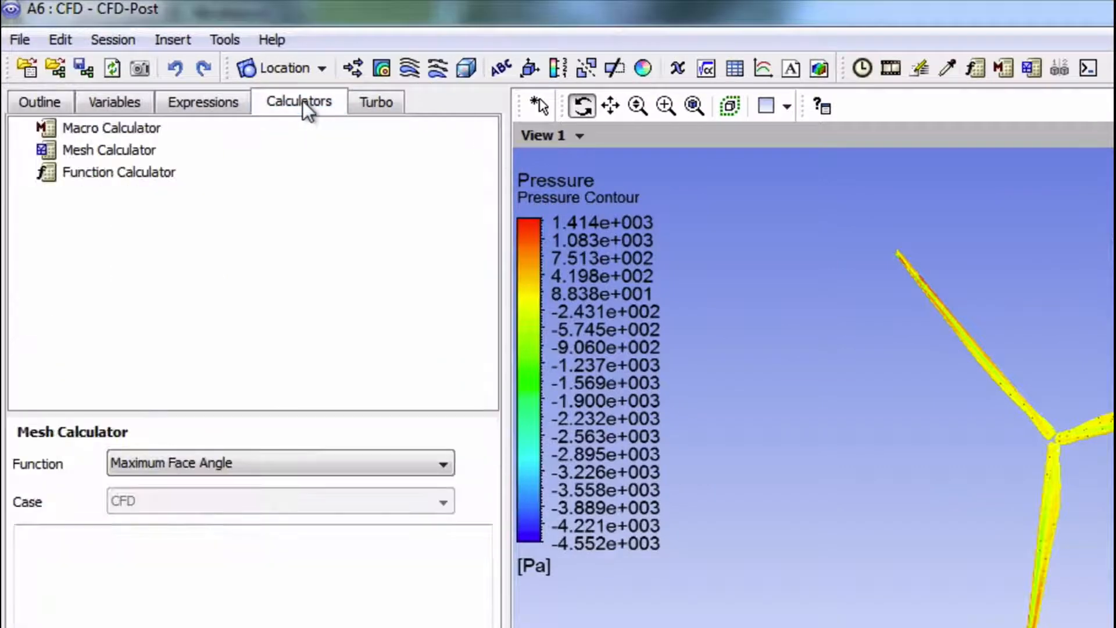
mouse_move(161, 186)
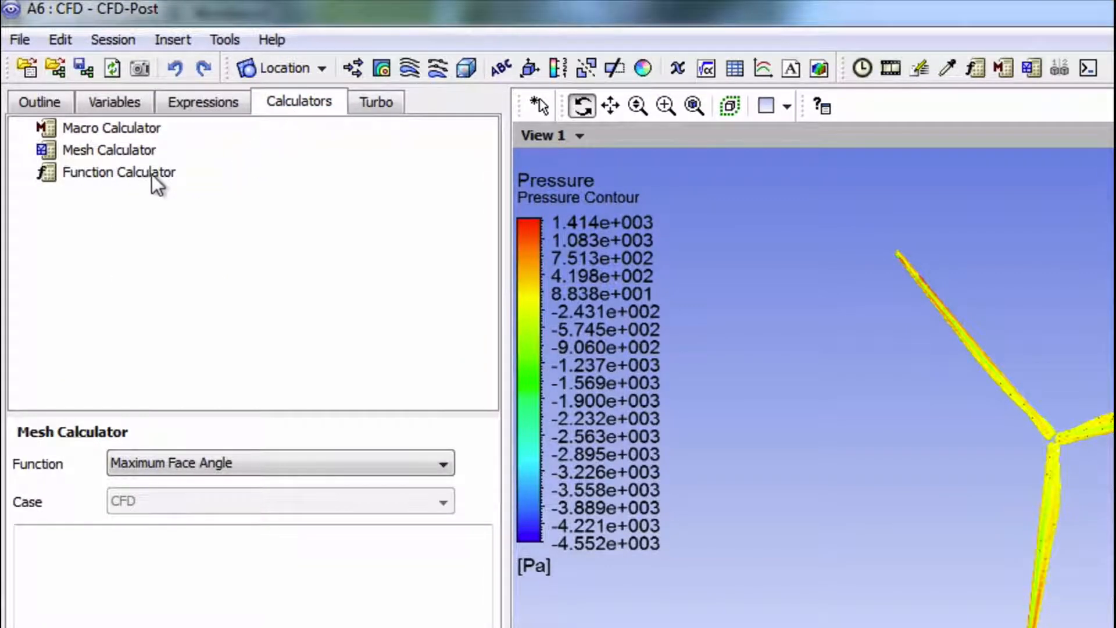
Choose the torque function in the Function Calculator.
click(116, 172)
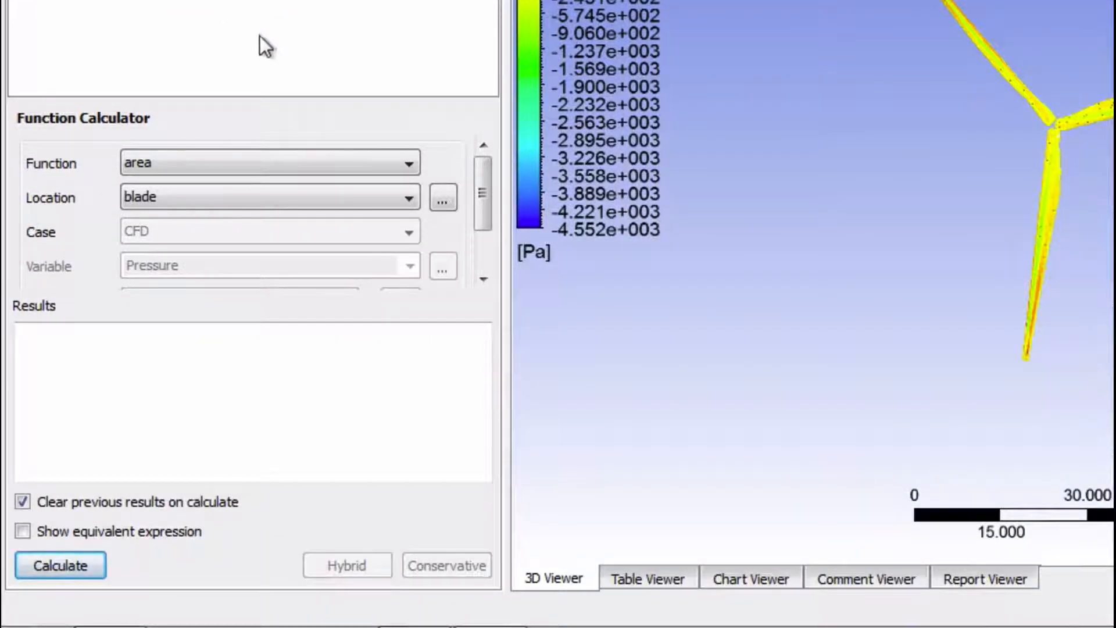
click(407, 163)
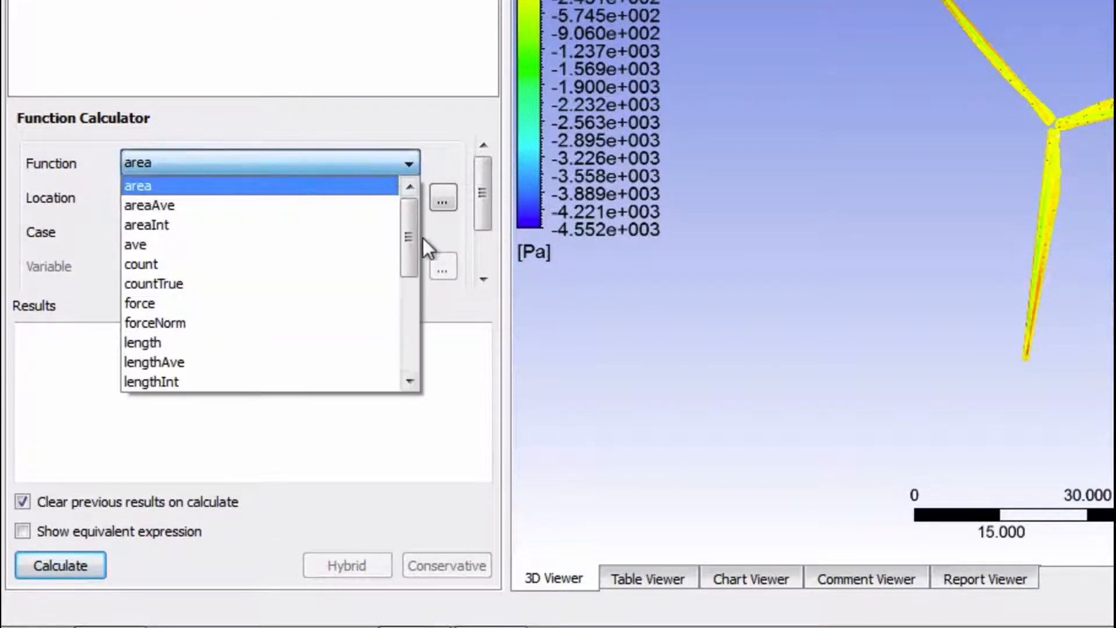
scroll(down, 3)
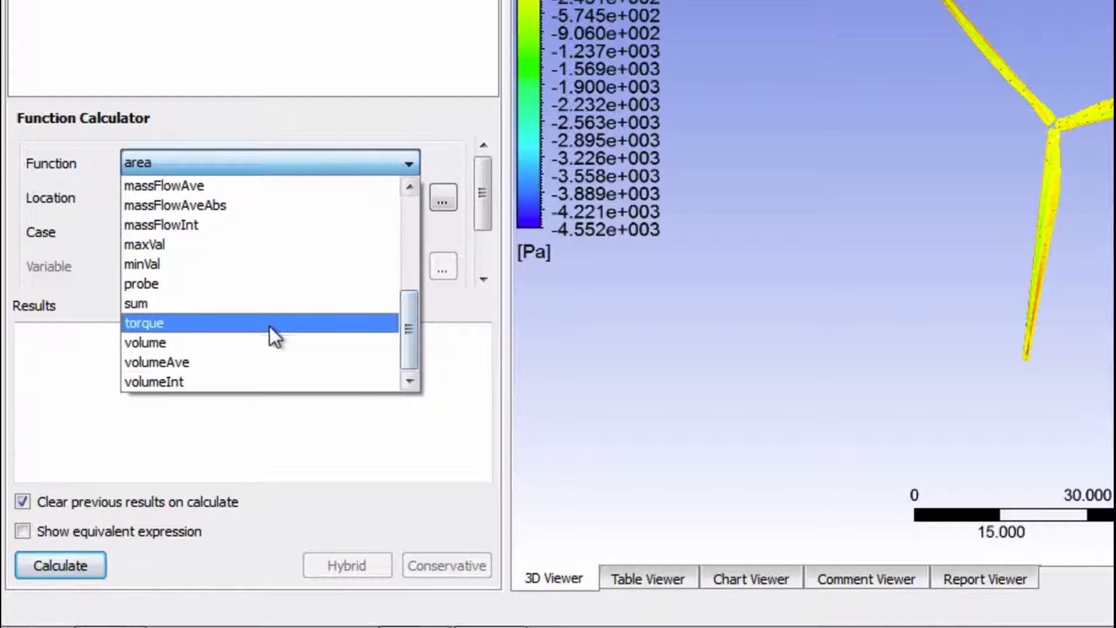
click(145, 323)
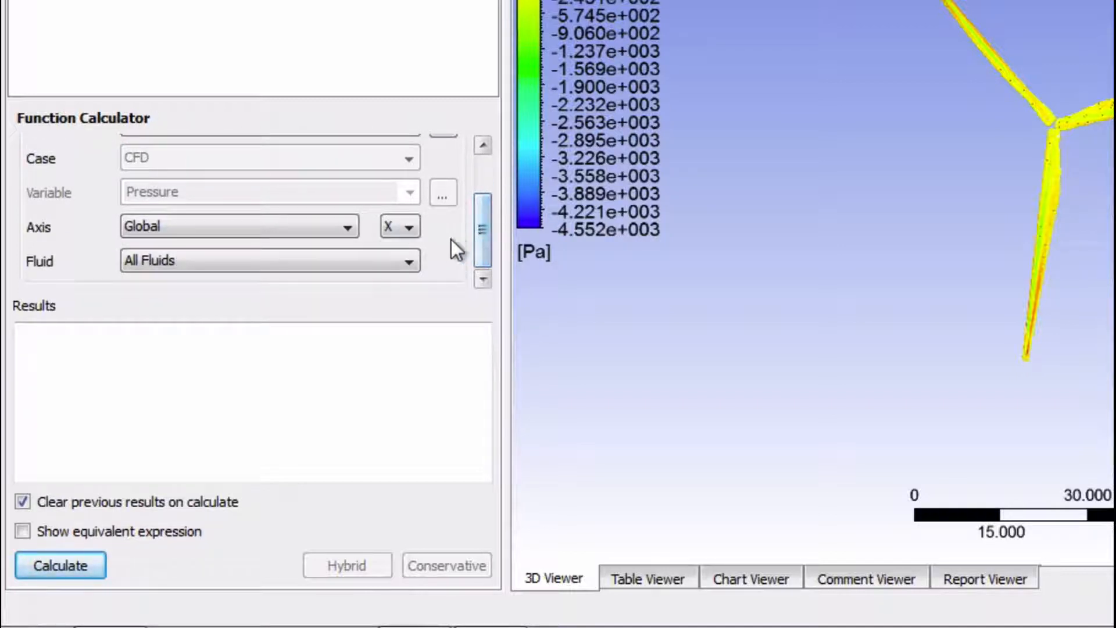
Set the axis to Global Z and calculate the torque on the blade.
click(409, 227)
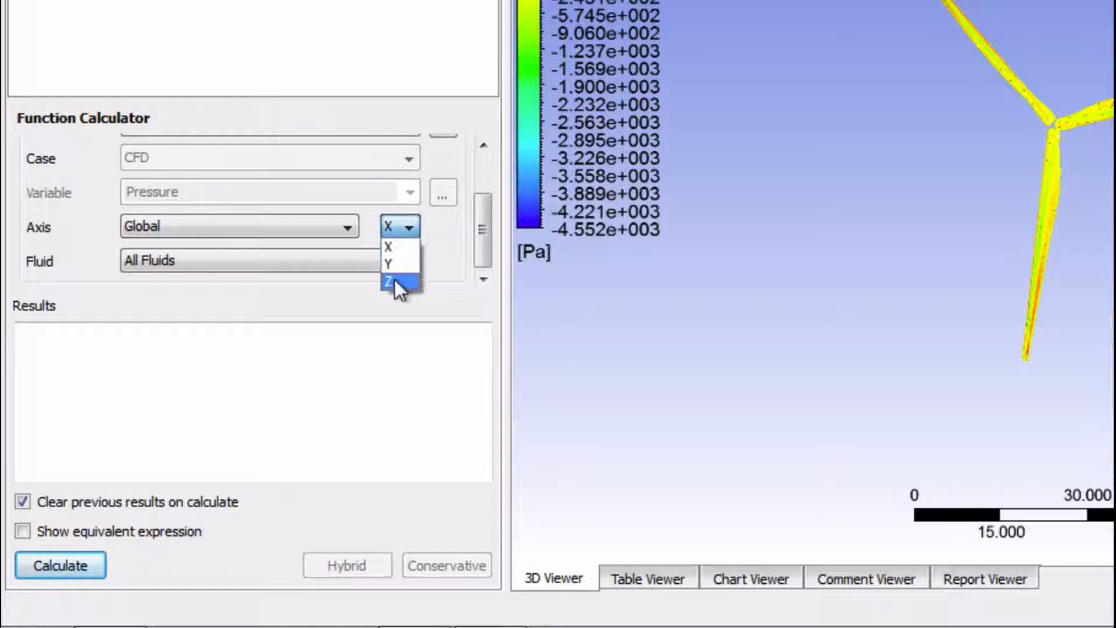
click(392, 278)
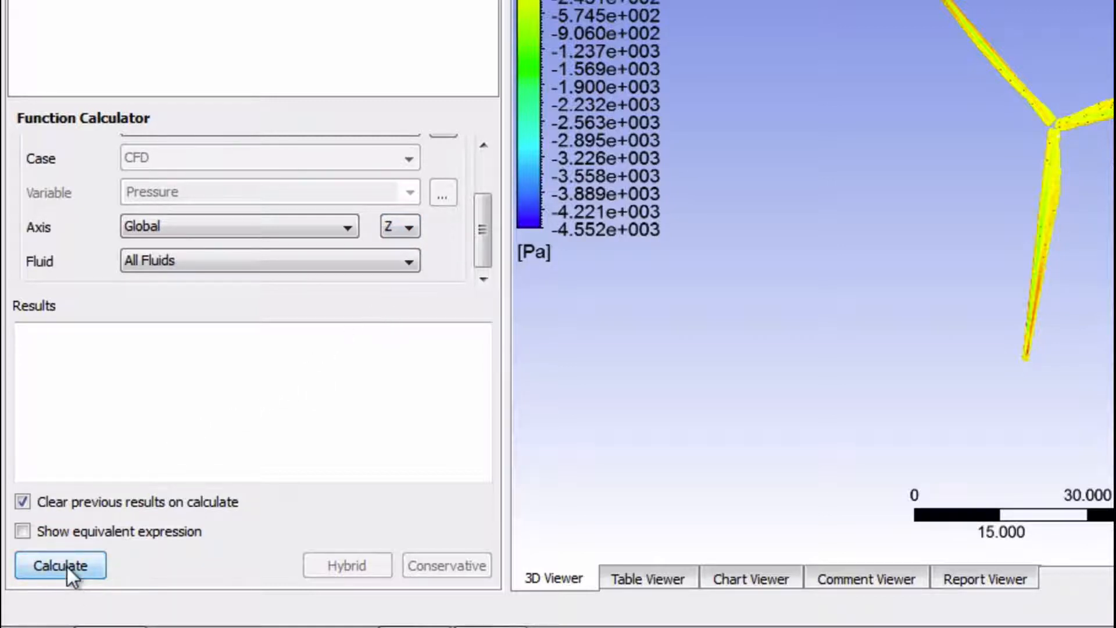
click(60, 581)
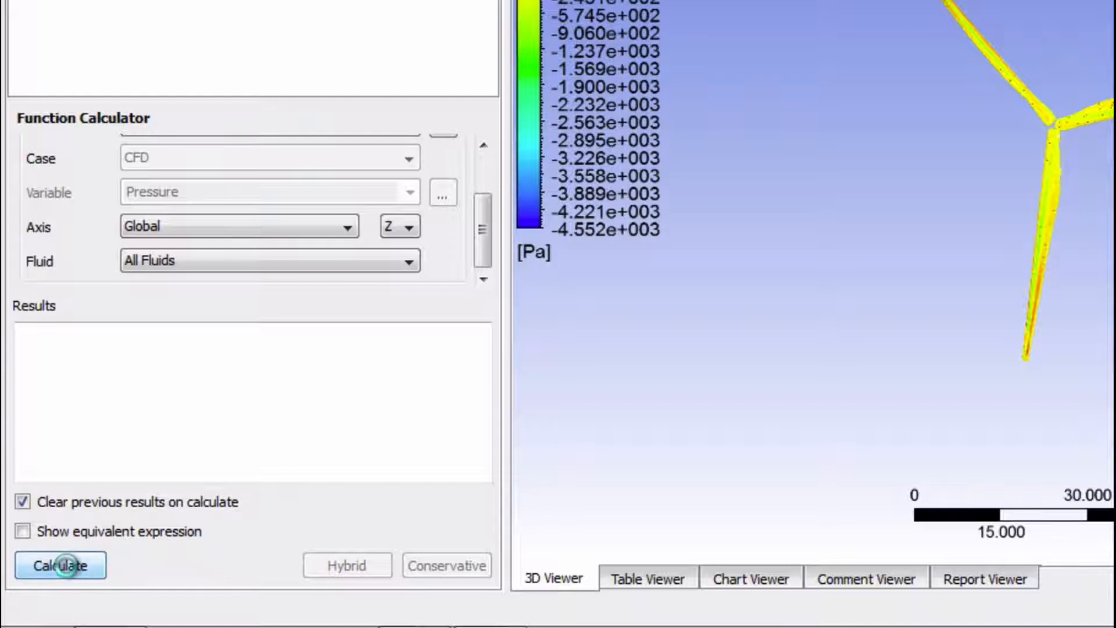
Review the computed blade torque result in the Function Calculator.
click(63, 581)
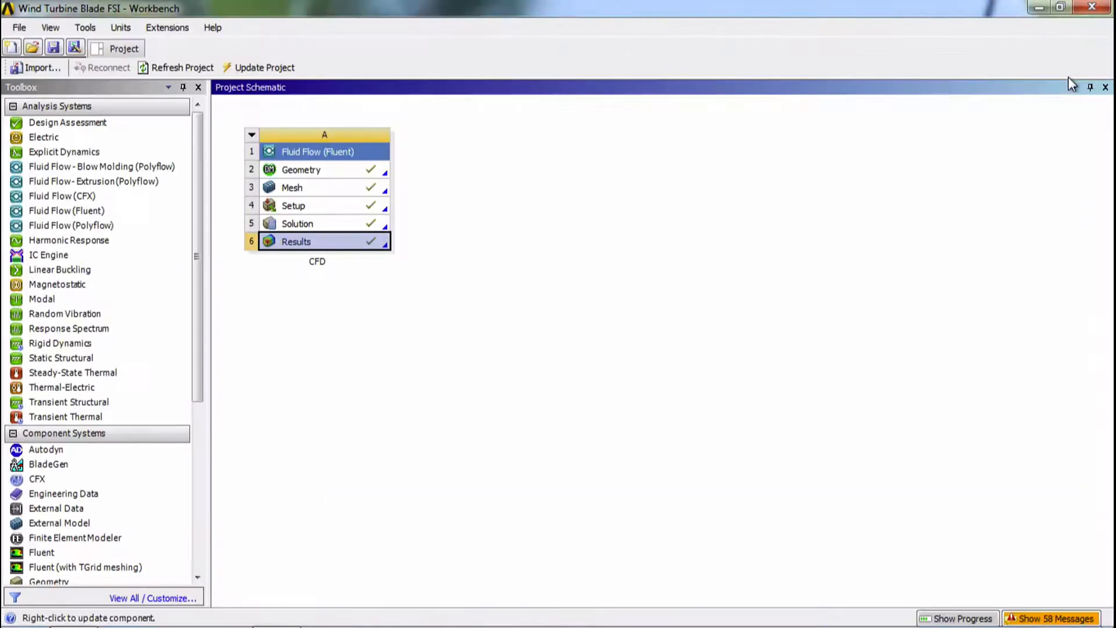
Launch Fluent from the Solution cell of the Fluid Flow system and show the Reports panel.
click(343, 293)
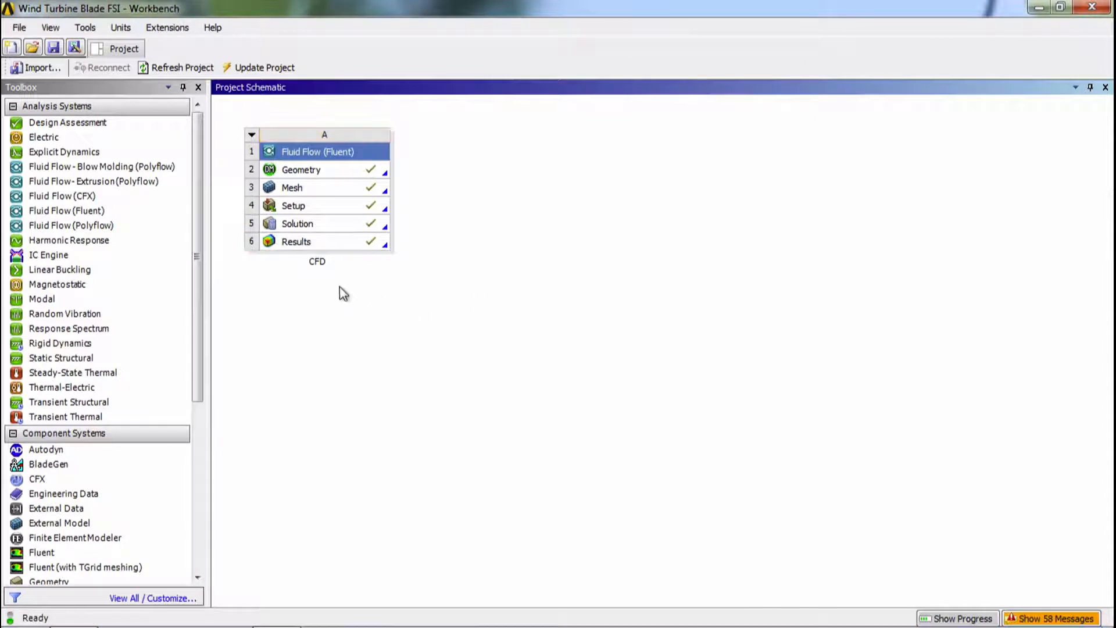
click(296, 223)
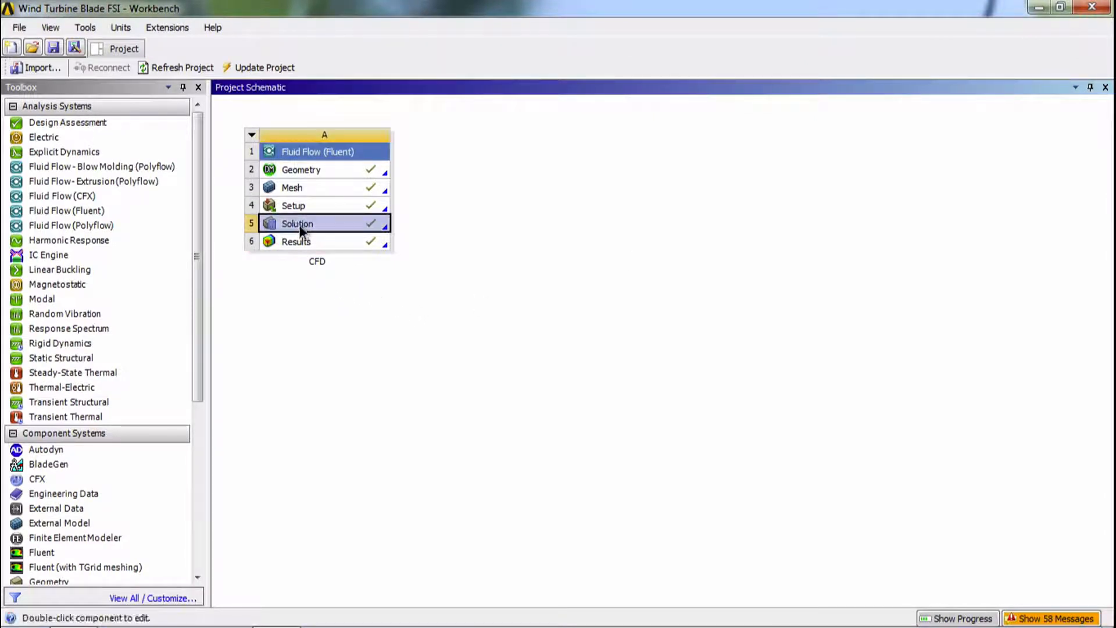
double_click(303, 224)
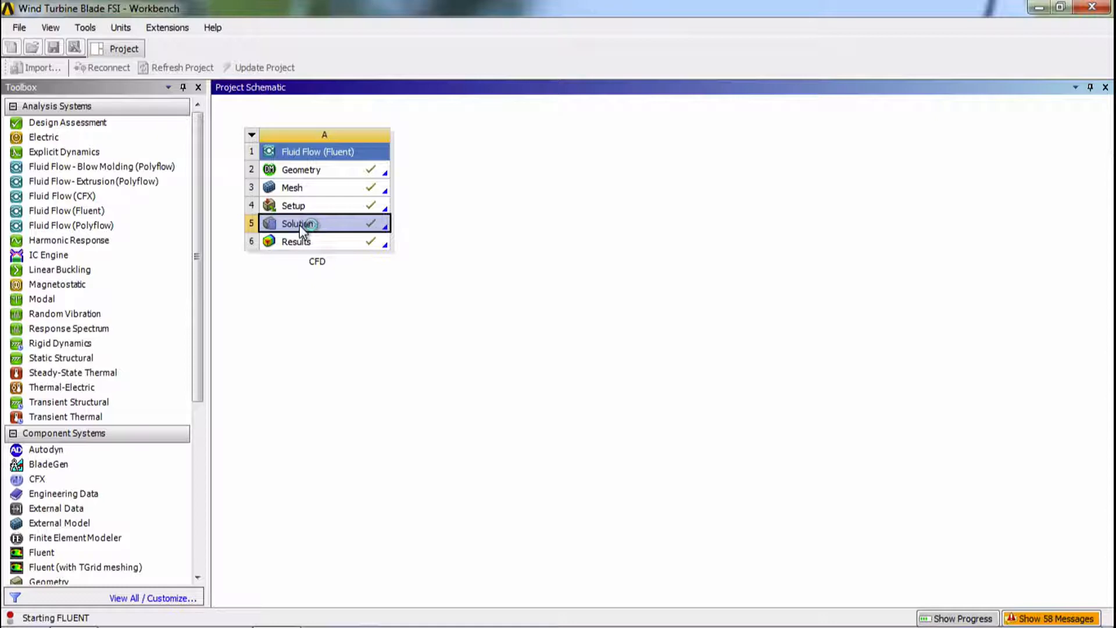
double_click(299, 225)
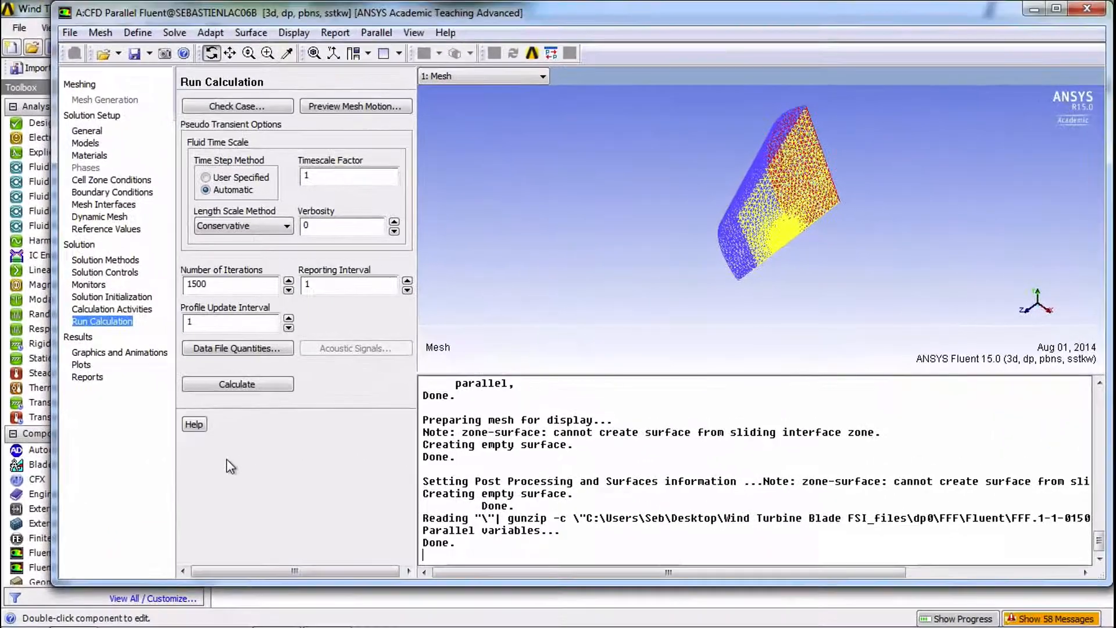
click(86, 376)
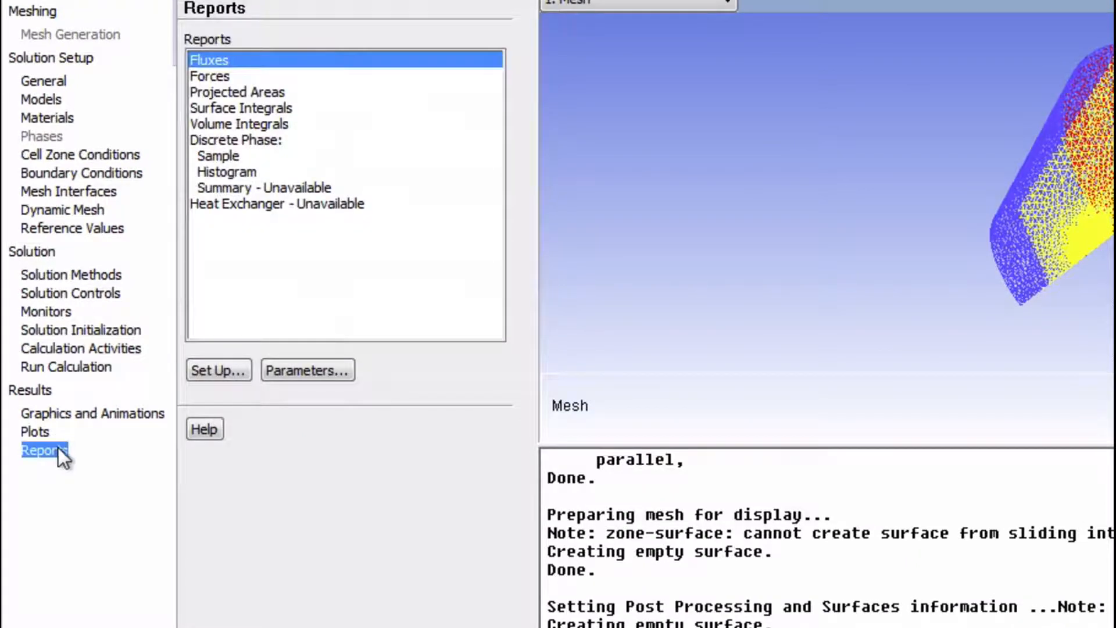
Select the Forces report and bring up the Force Reports dialog.
click(209, 76)
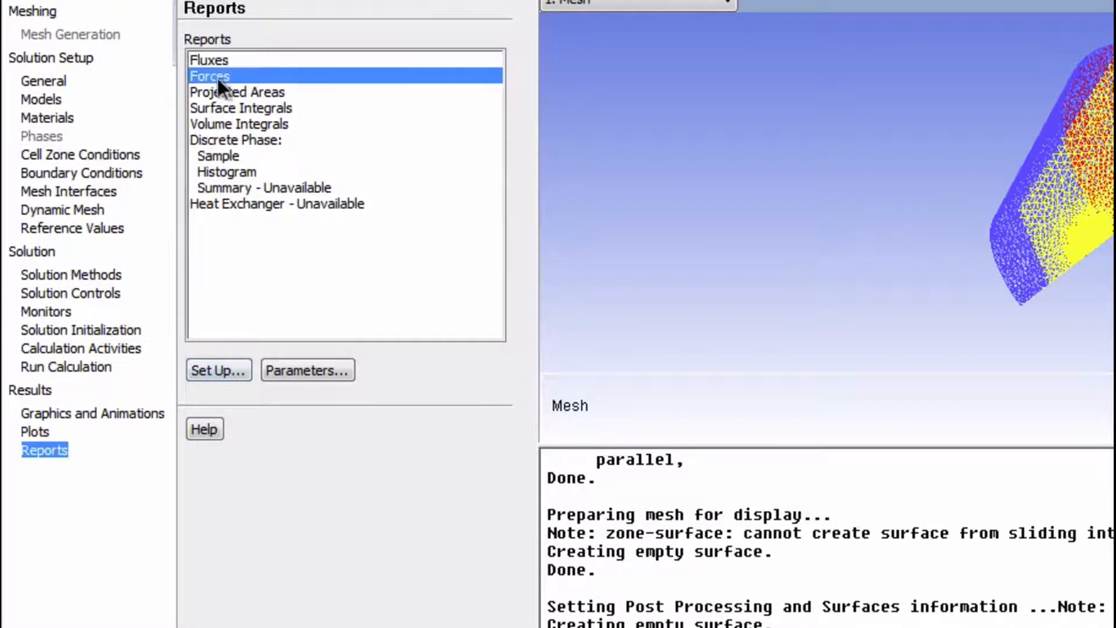
click(219, 369)
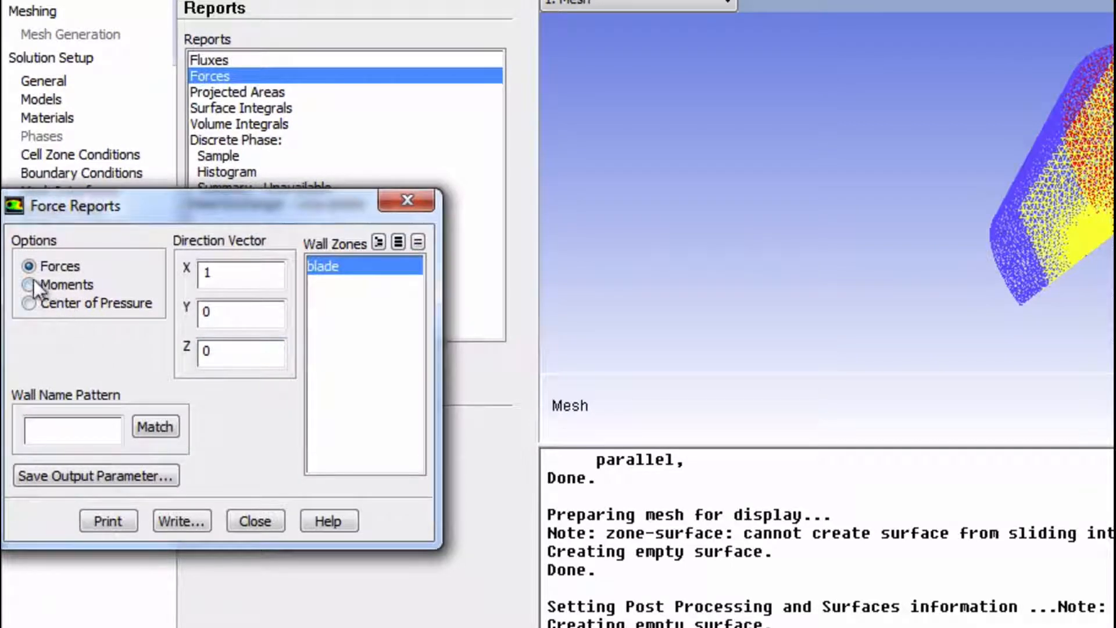
Switch to Moments with moment center 0,0,0 and moment axis 0,0,1.
click(29, 283)
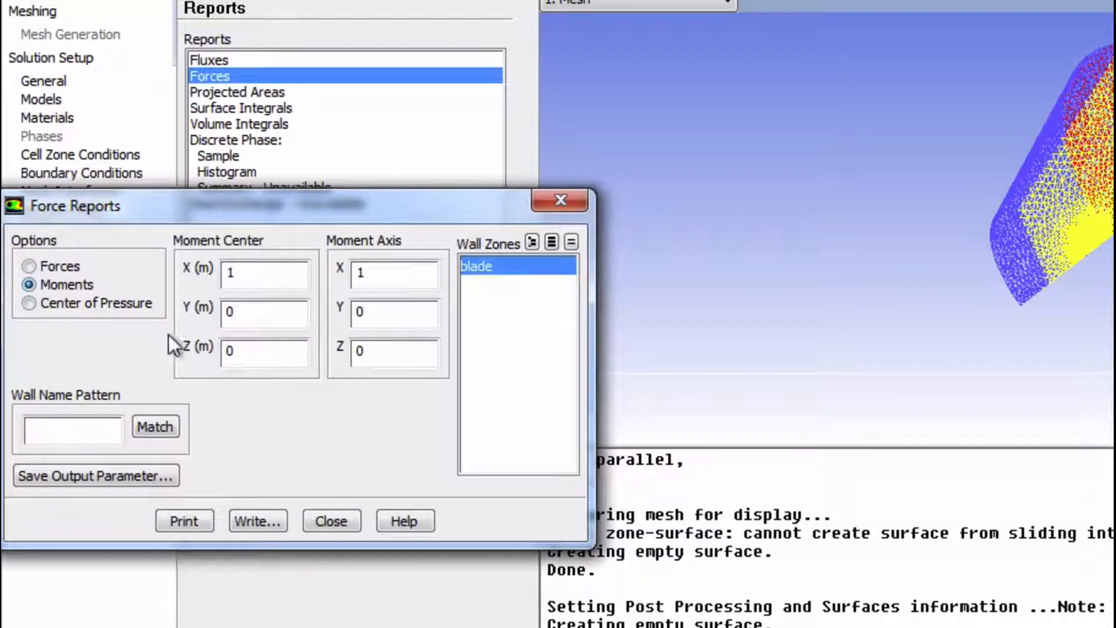
click(263, 275)
text(0)
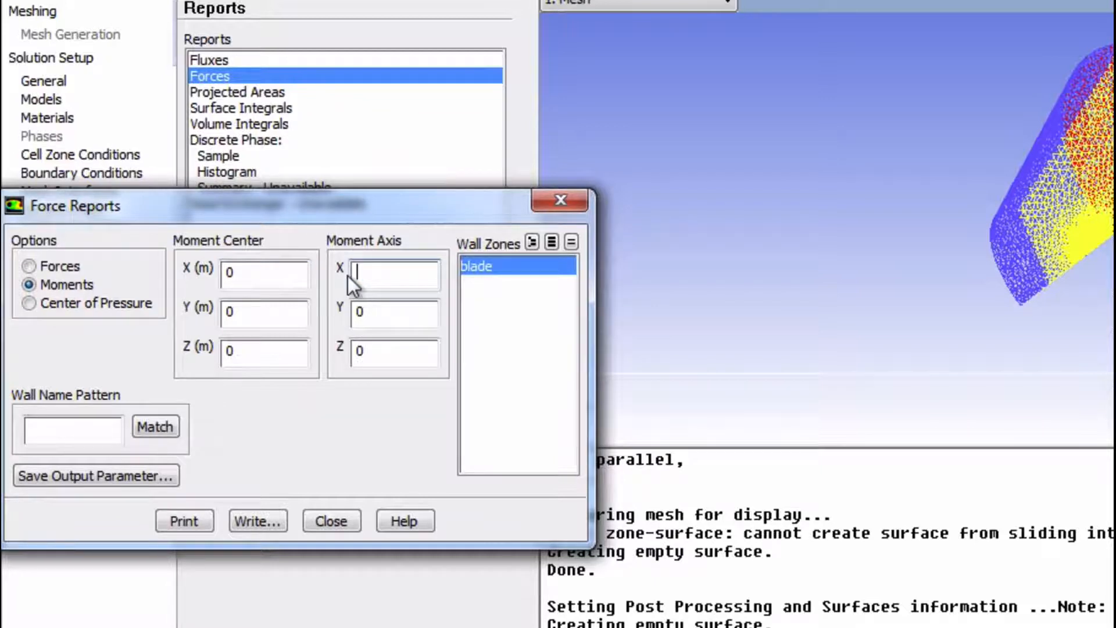
click(391, 353)
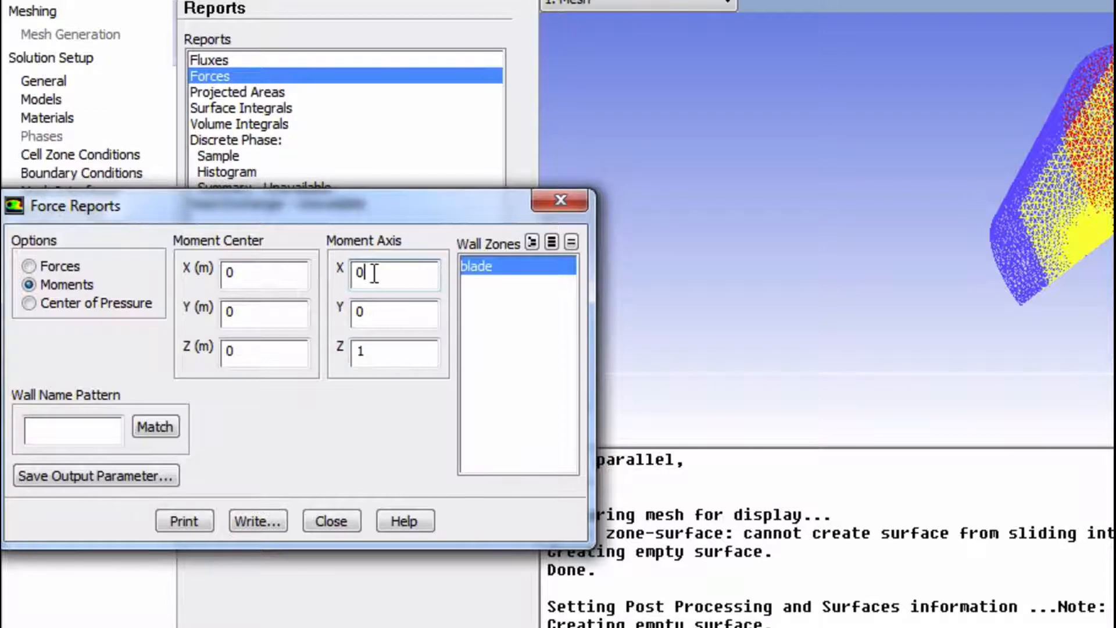
mouse_move(373, 404)
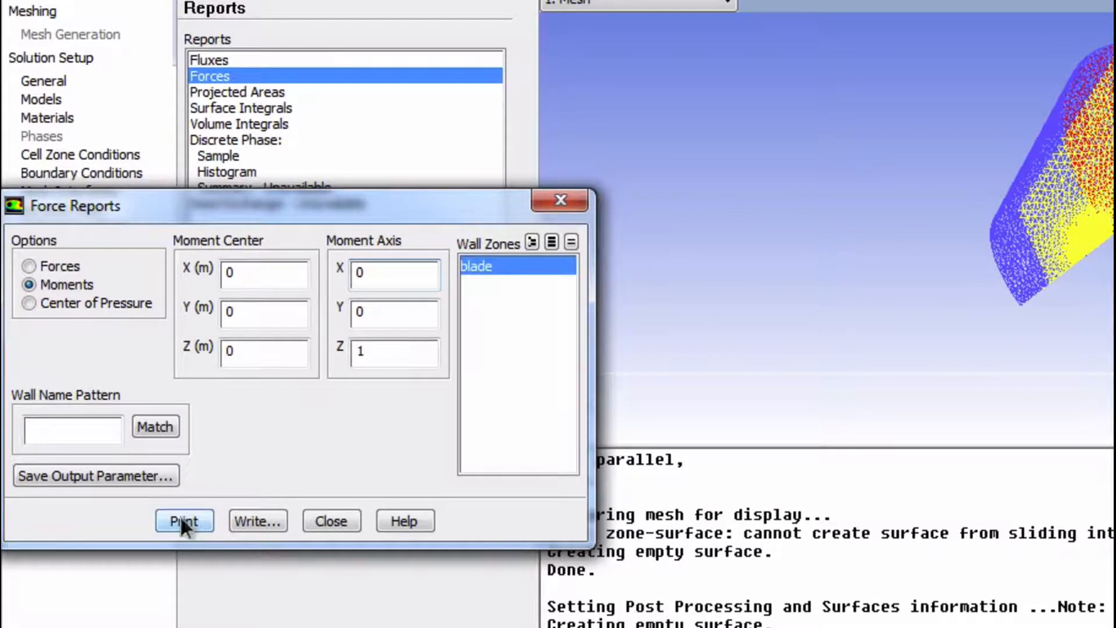
Print the blade moment report about Z, net total about -137115 N·m.
click(184, 521)
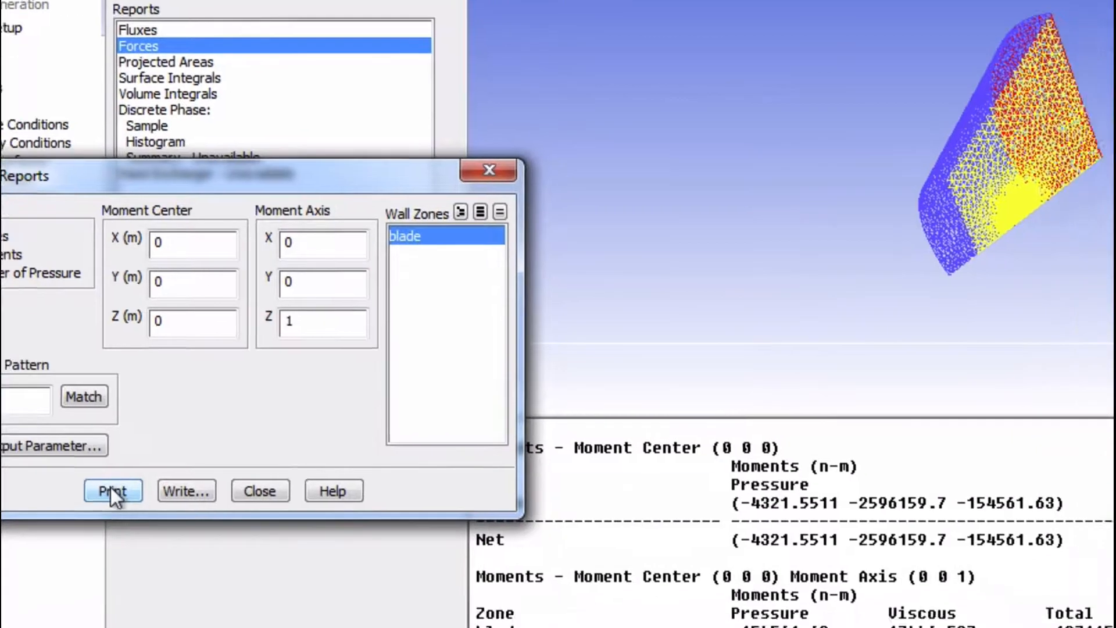
click(112, 490)
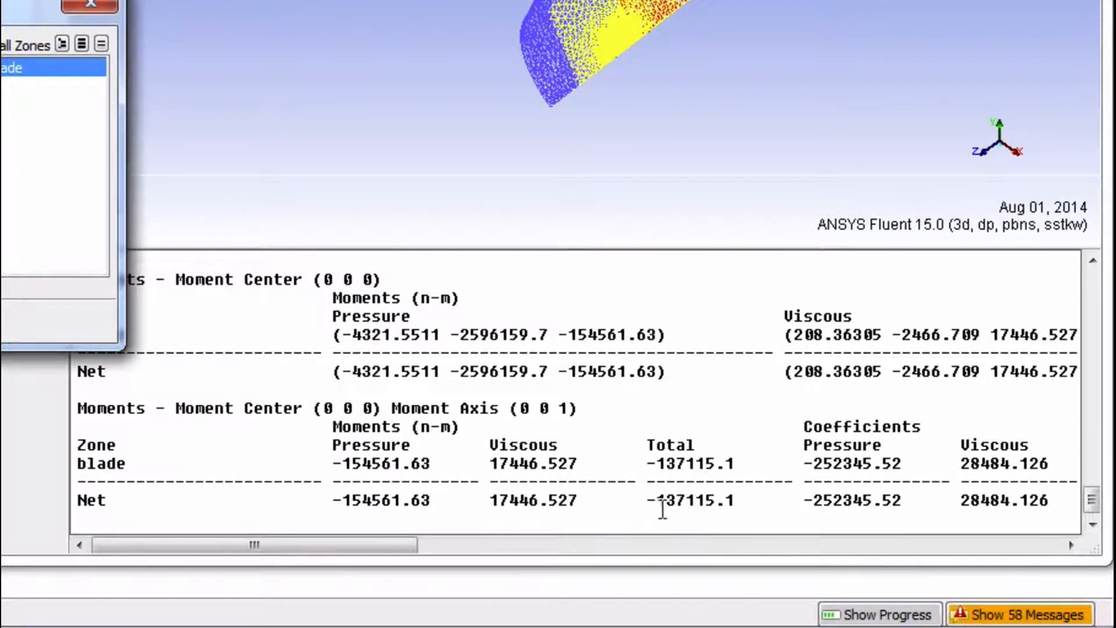
mouse_move(701, 504)
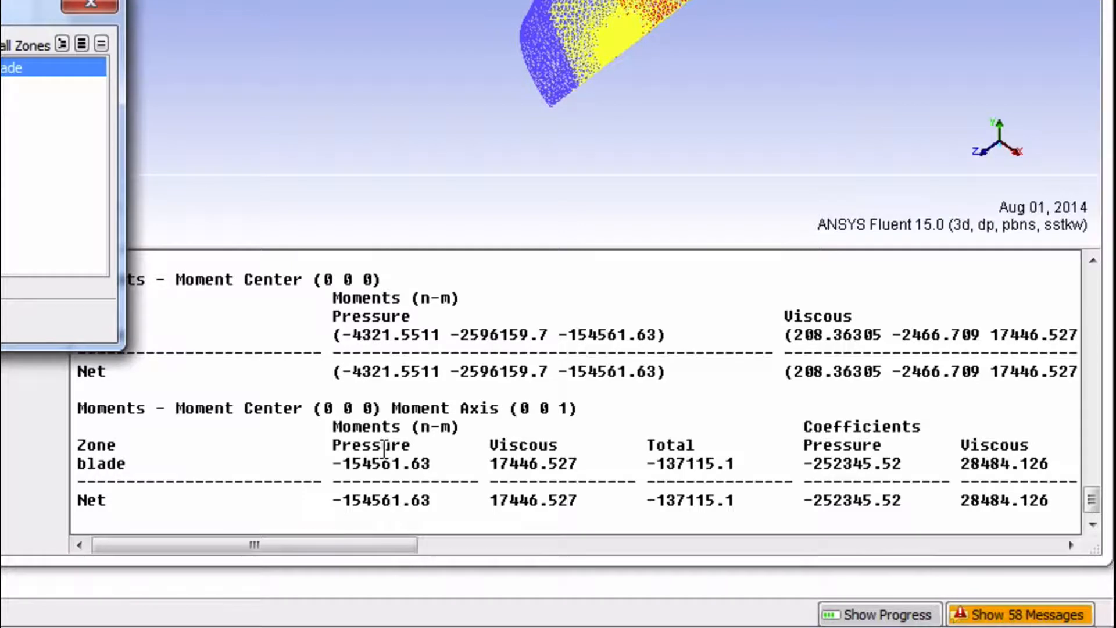
mouse_move(505, 483)
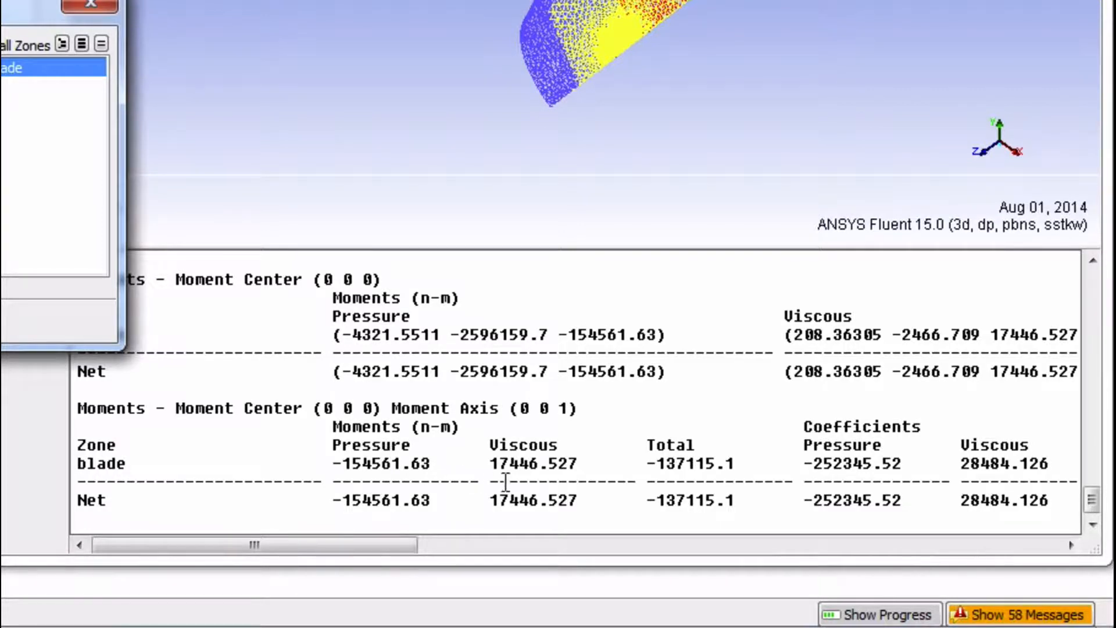